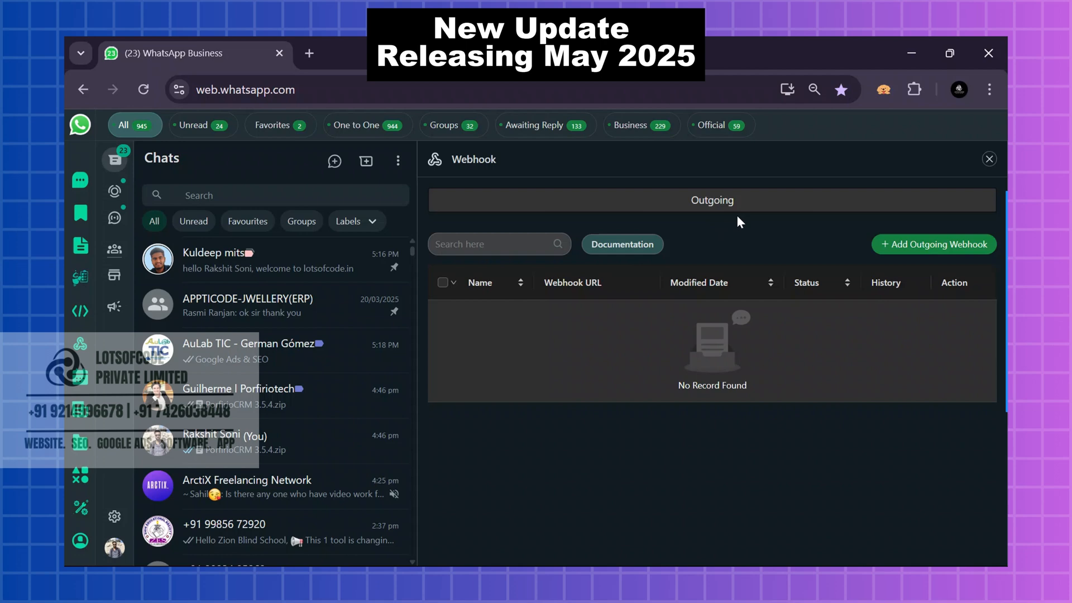
mouse_move(933, 244)
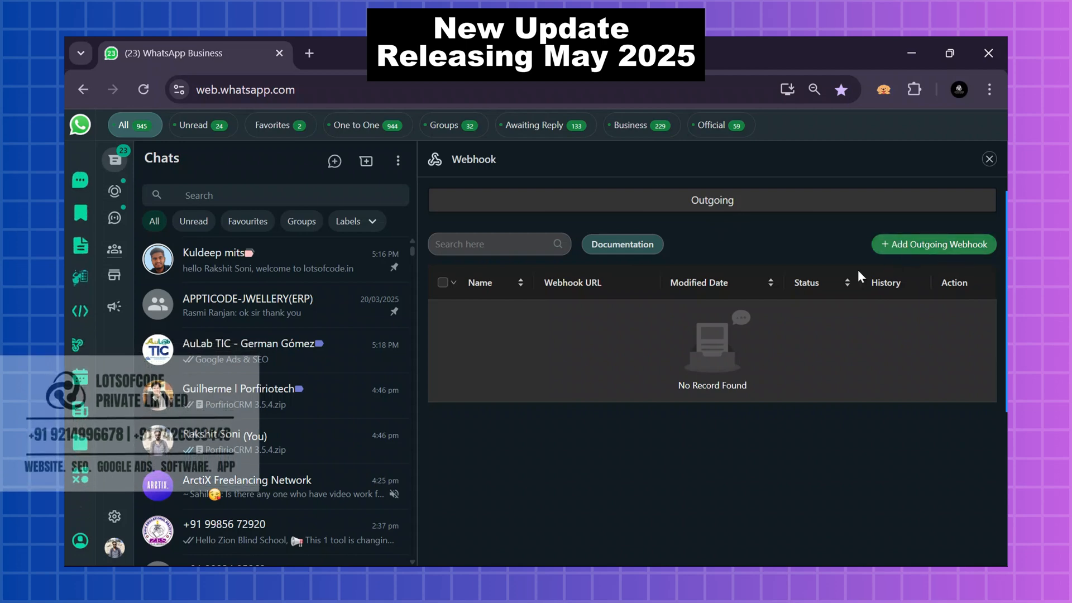
Start a new outgoing webhook named 'demo', ready to enter its URL
left_click(932, 244)
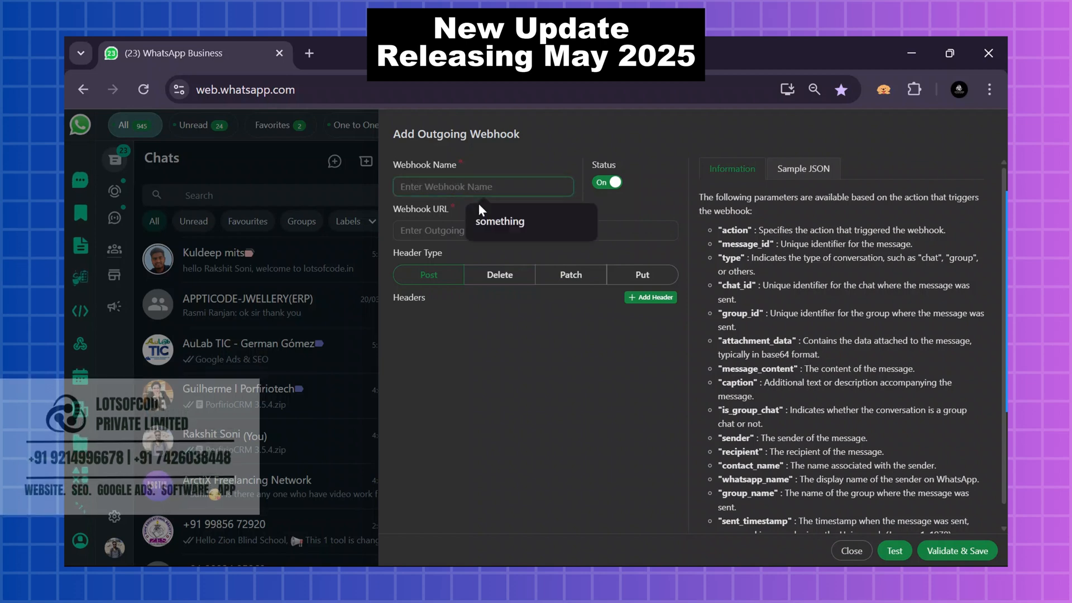
type("dem")
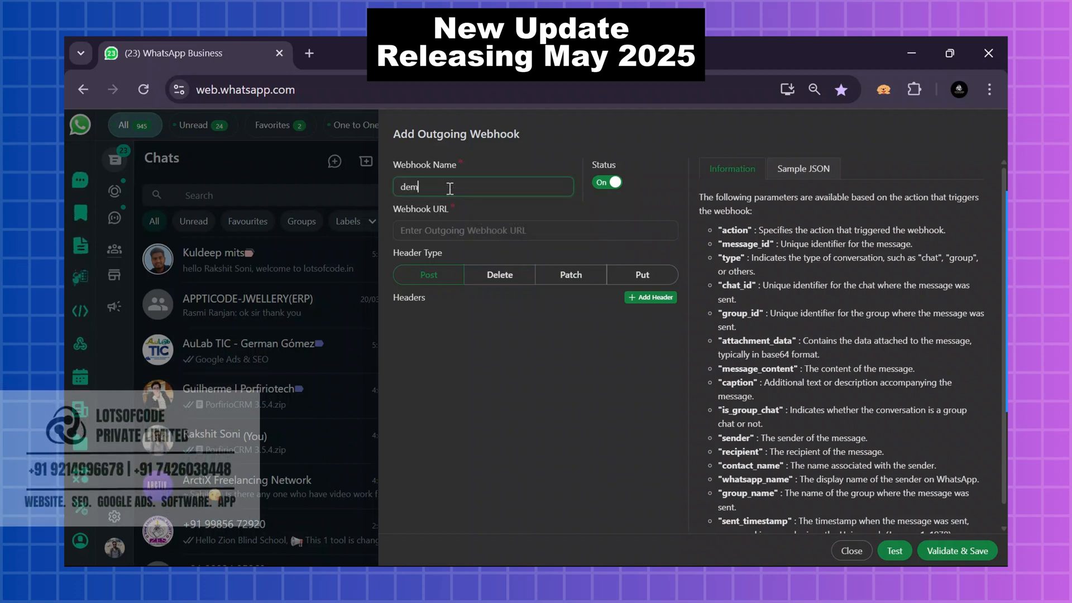
left_click(536, 230)
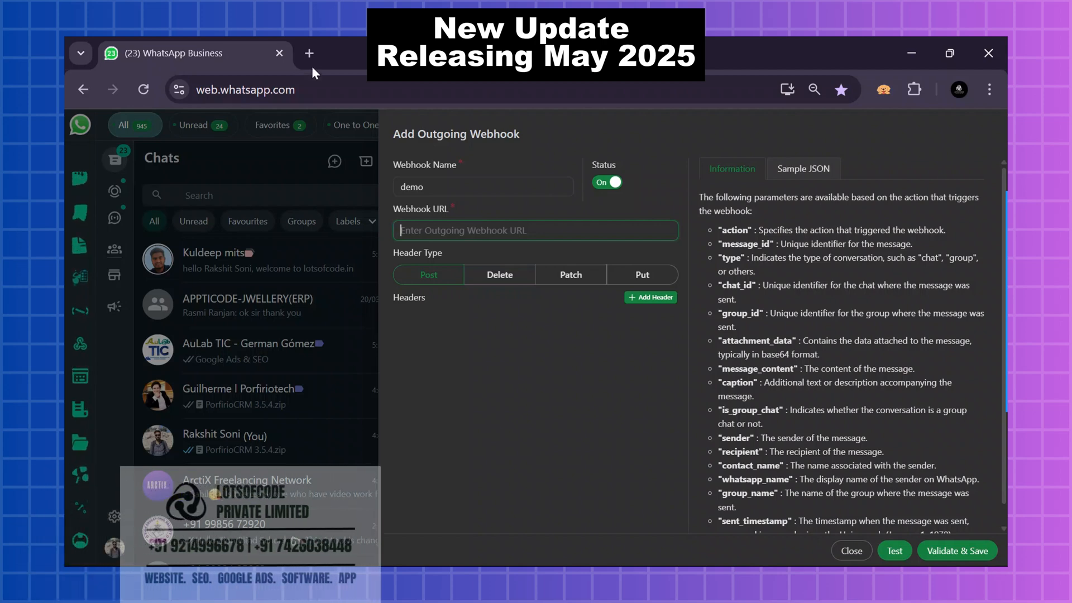
left_click(309, 54)
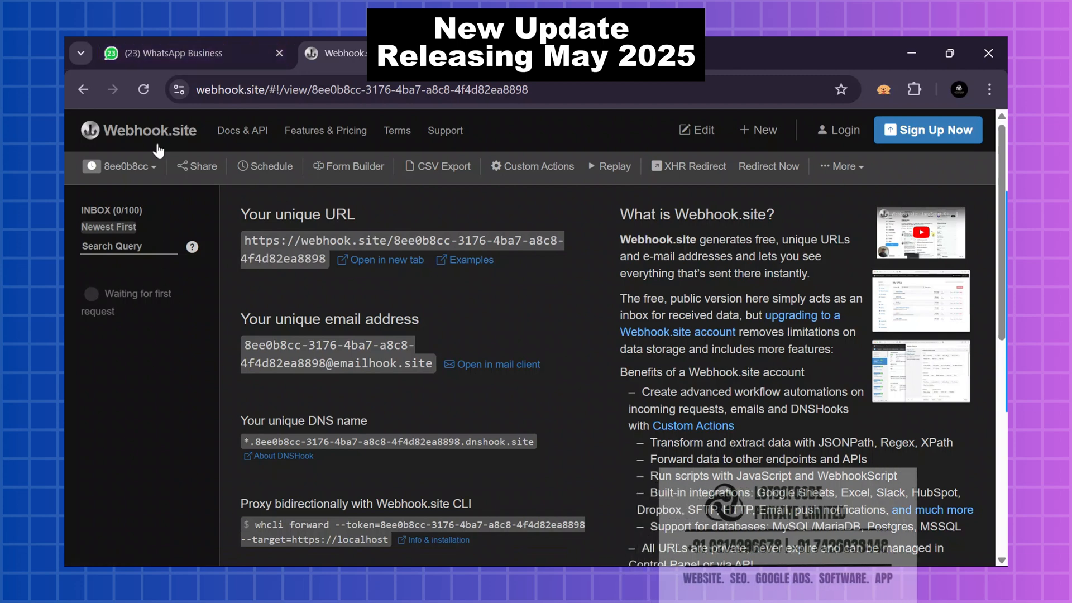
left_click(191, 54)
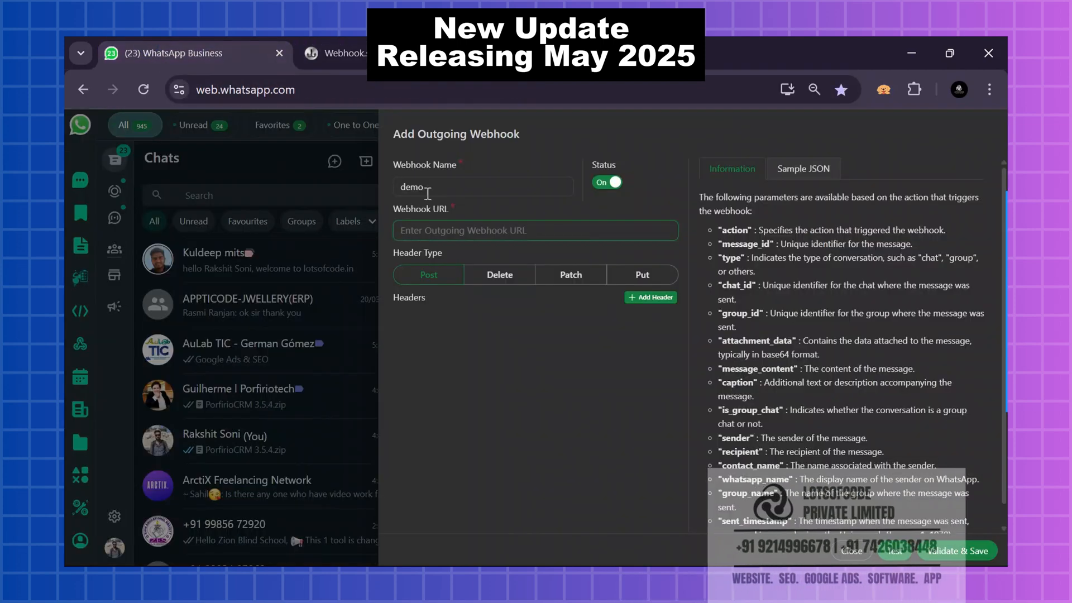
Point 'demo' at the webhook.site URL via POST with header api: demo, and test it
type("https://webhook.site/8ee0b8cc-3176-4ba7-a8c8-4f4d82ea8898")
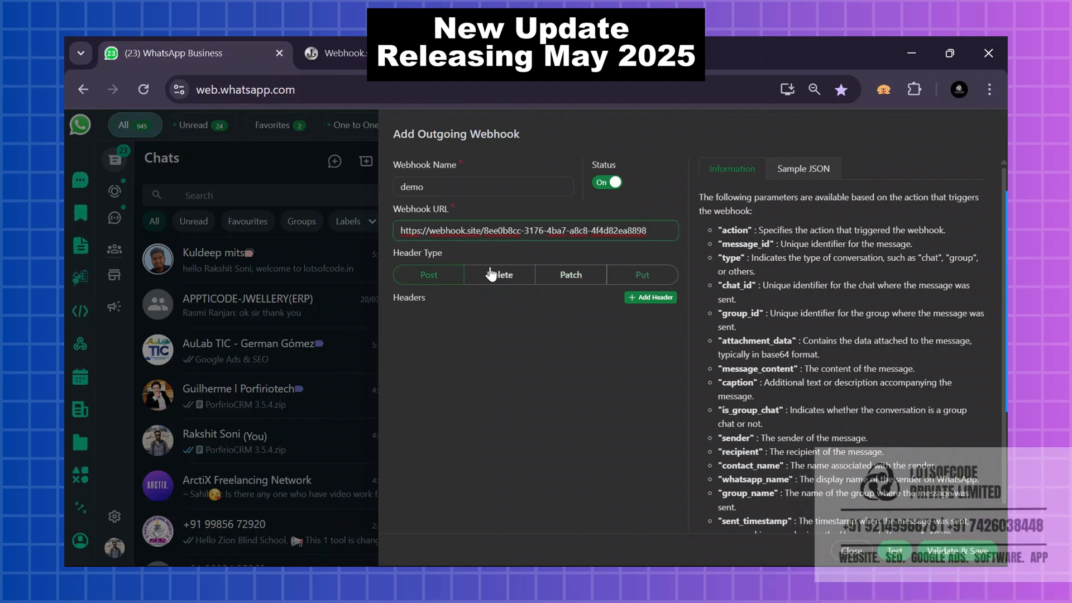
left_click(428, 274)
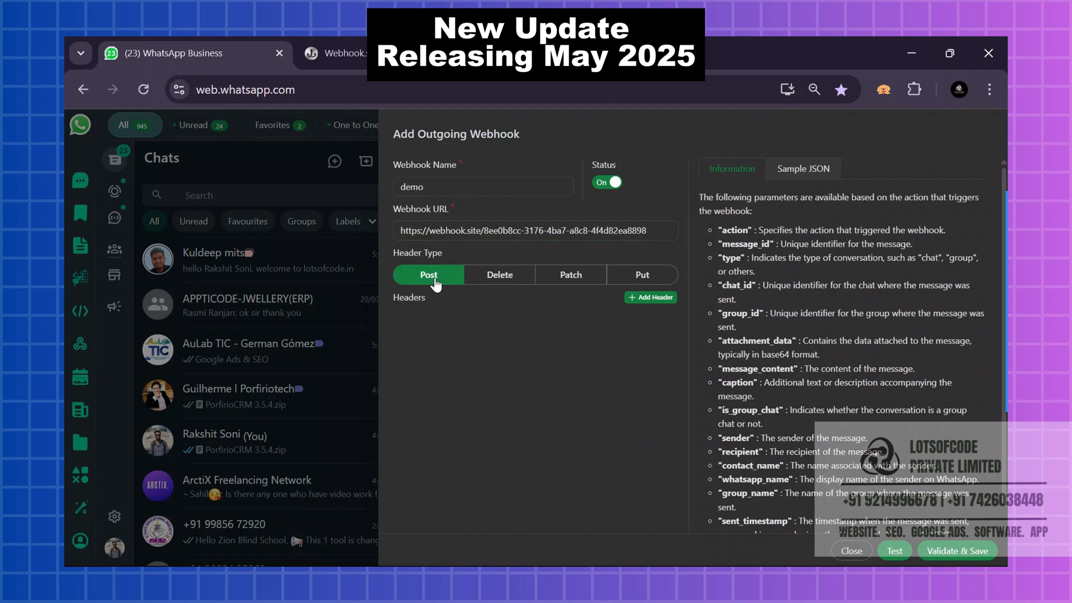
left_click(649, 296)
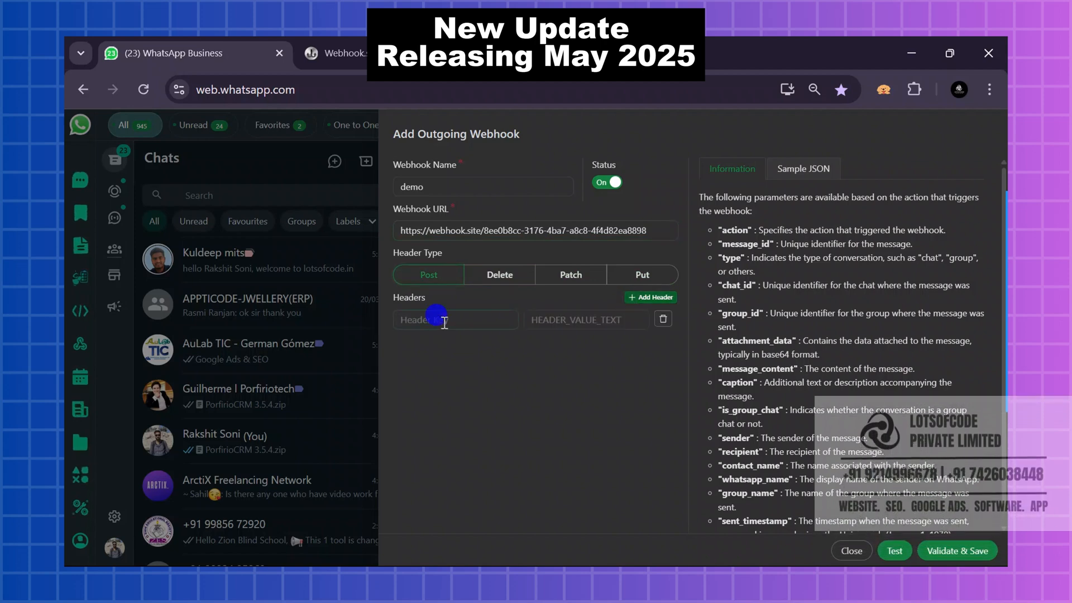
type("api")
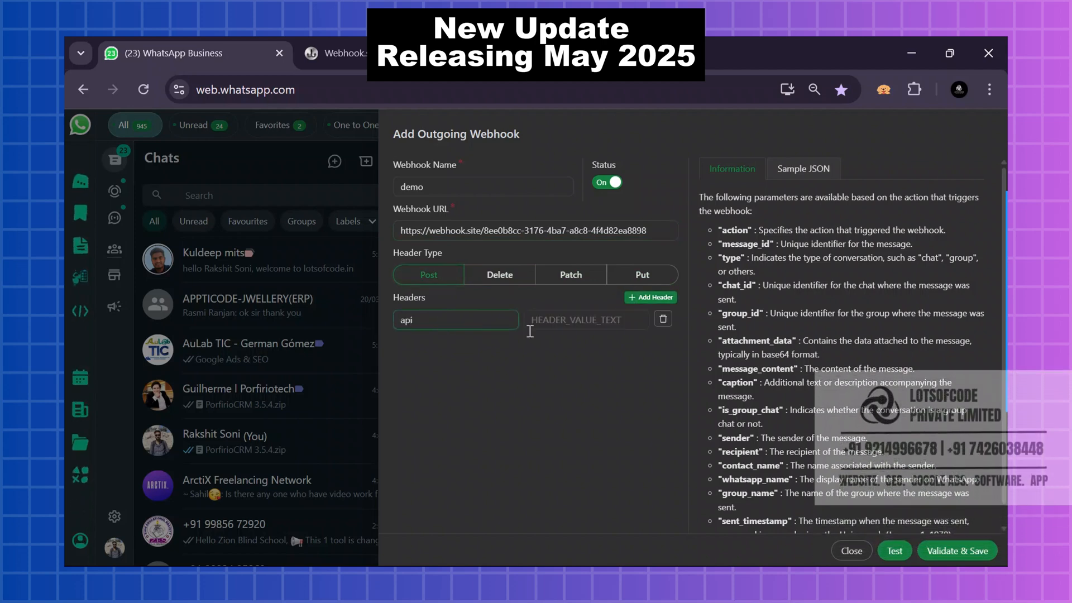
type("de")
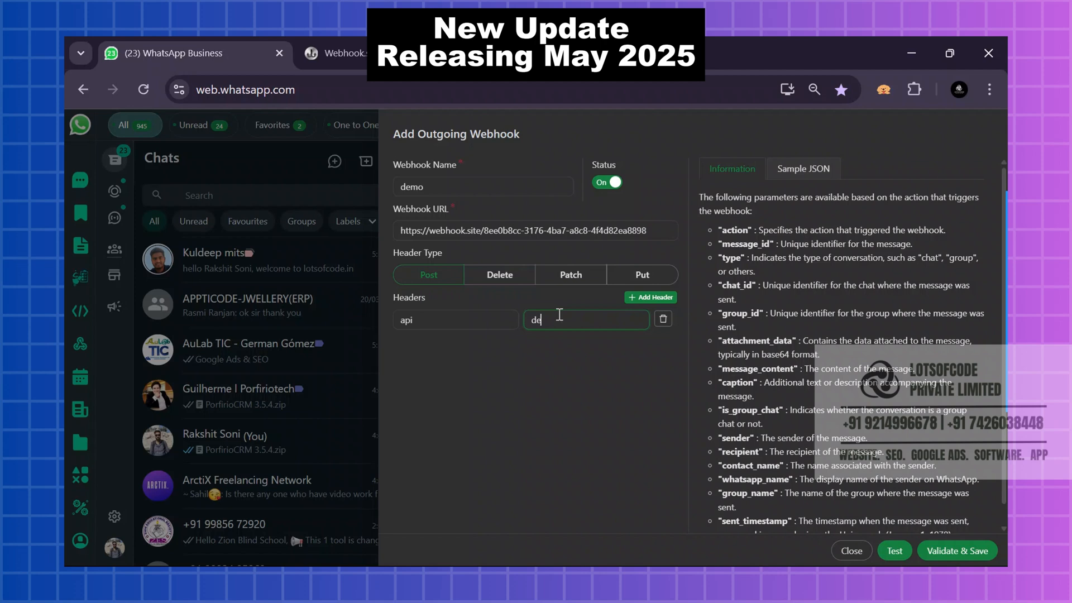
type("mo")
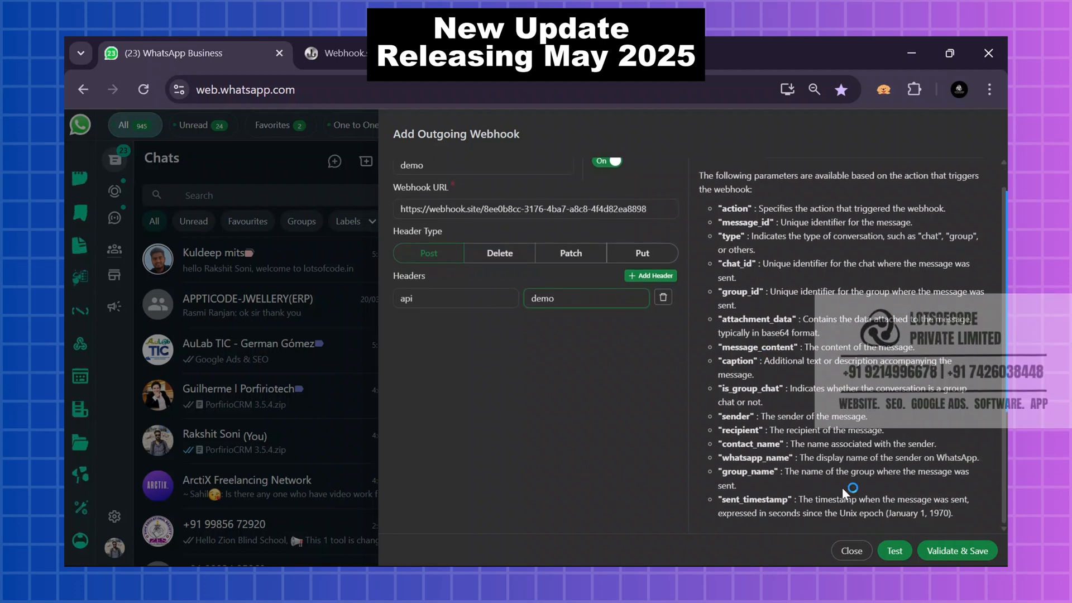
left_click(893, 550)
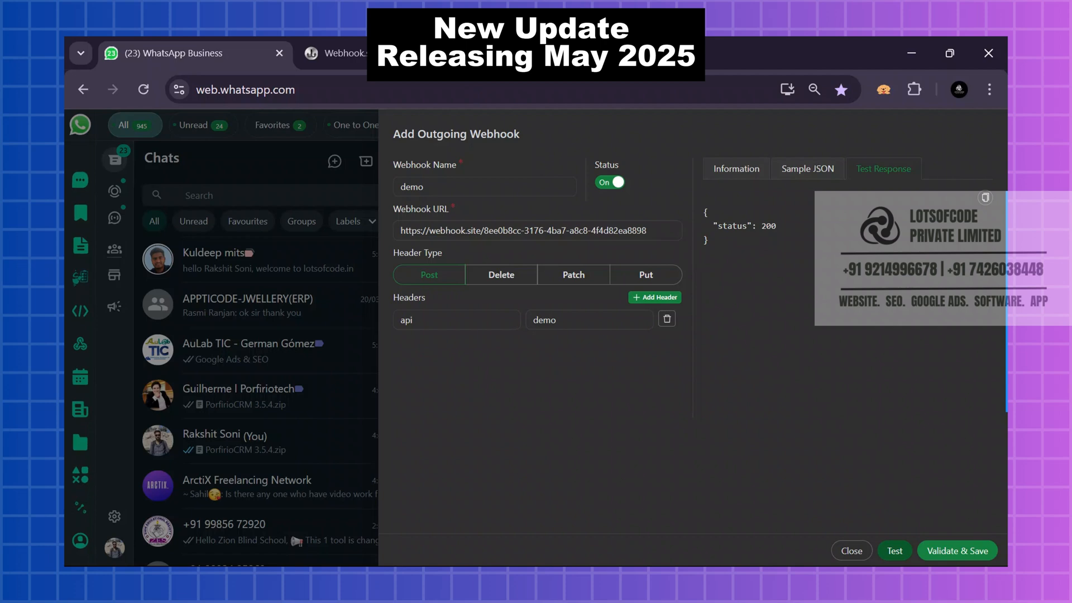
Confirm the test POST in the webhook.site inbox, allow notifications, and save the demo webhook
left_click(335, 53)
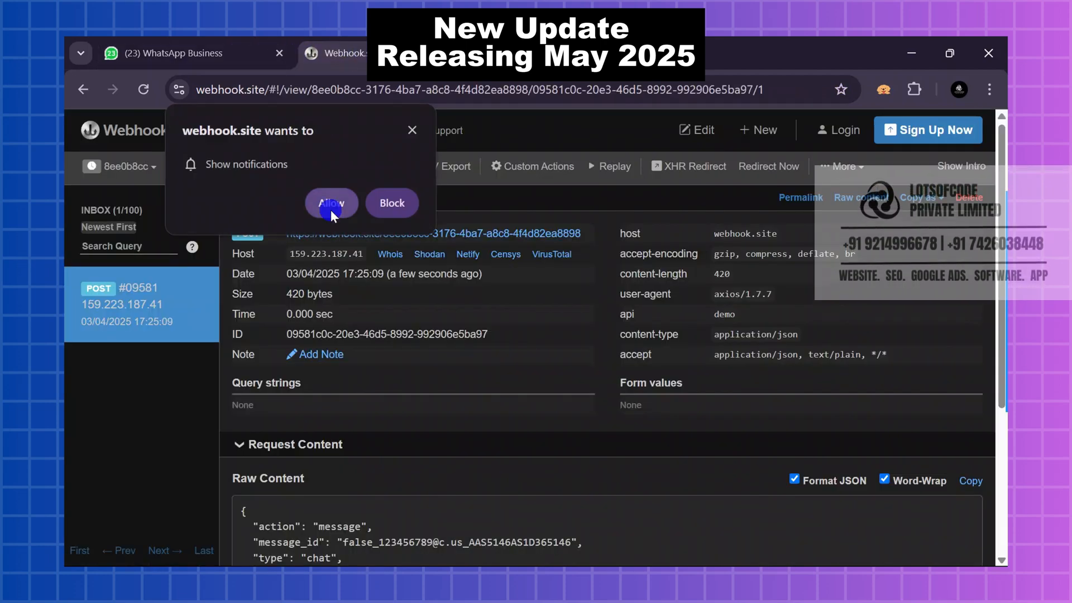
left_click(332, 203)
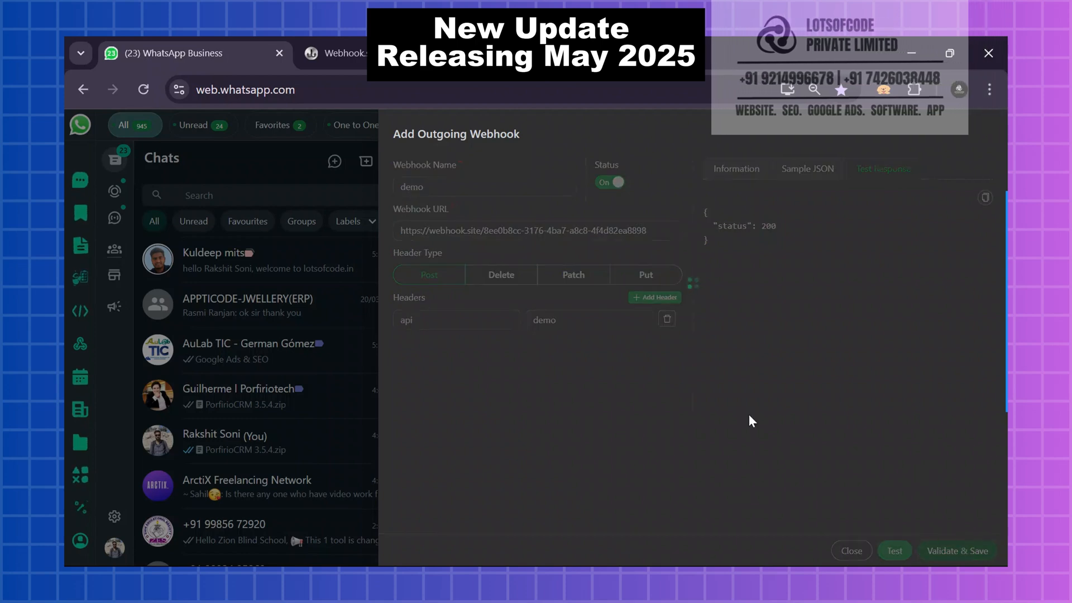
left_click(850, 550)
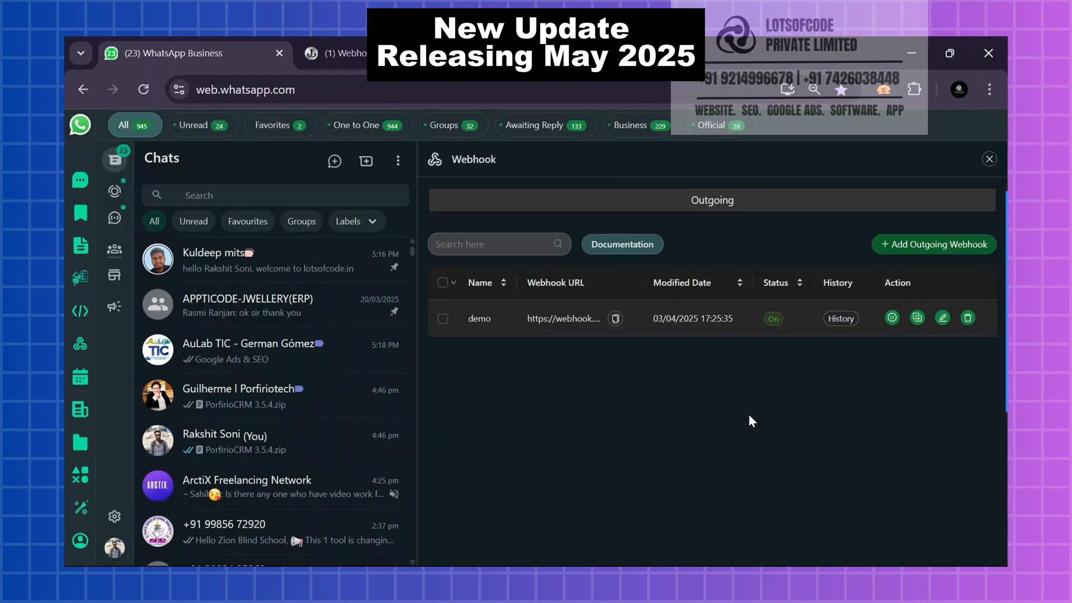
mouse_move(80, 278)
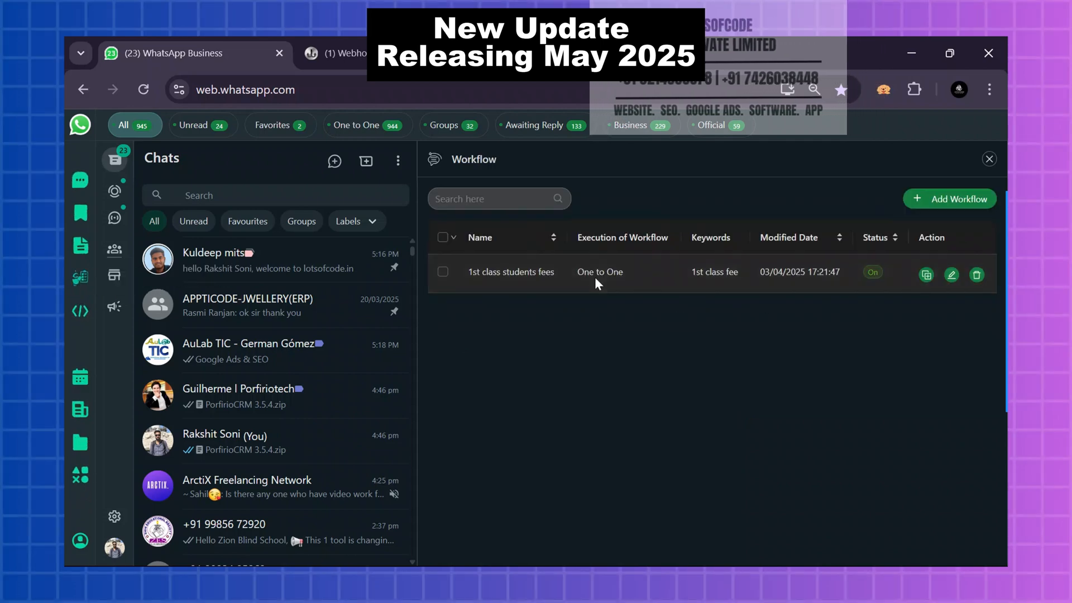
Enable webhook execution with 'demo' in the 1st class students fees workflow and save it
left_click(951, 274)
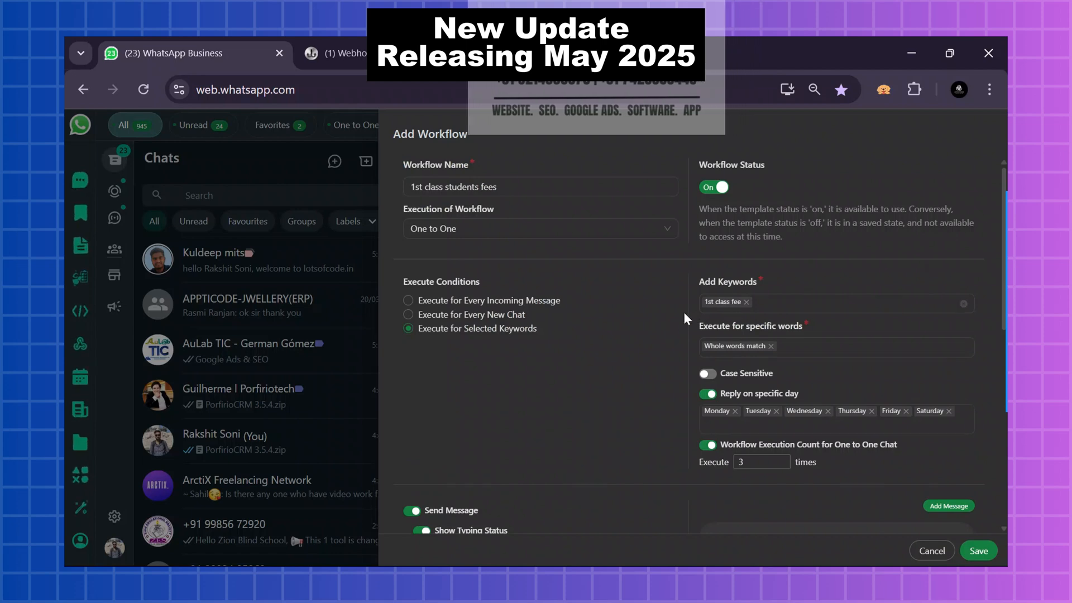
scroll("down", 3)
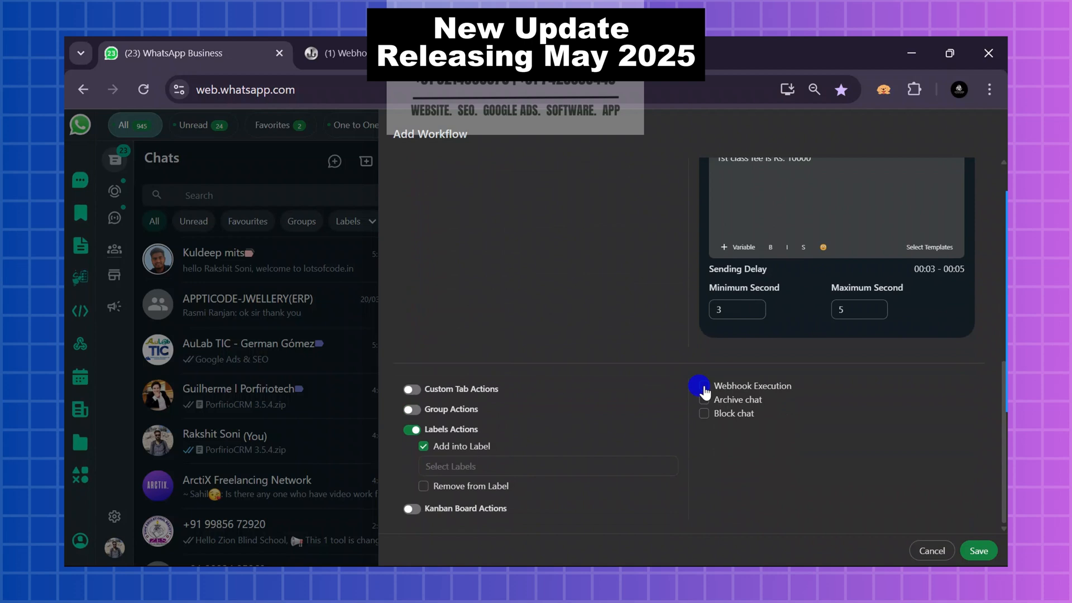
left_click(704, 385)
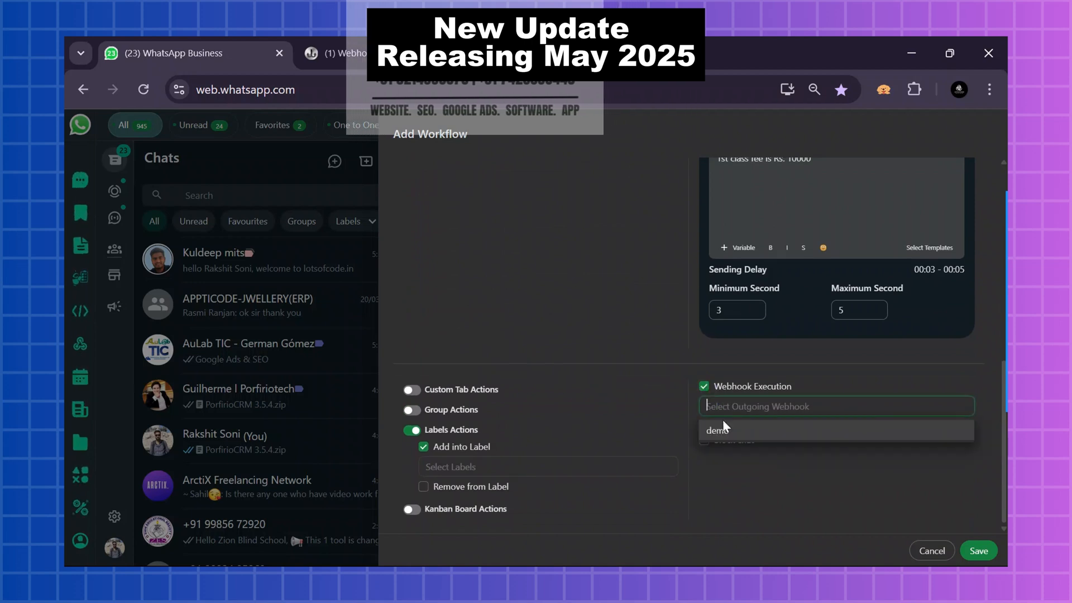
left_click(718, 430)
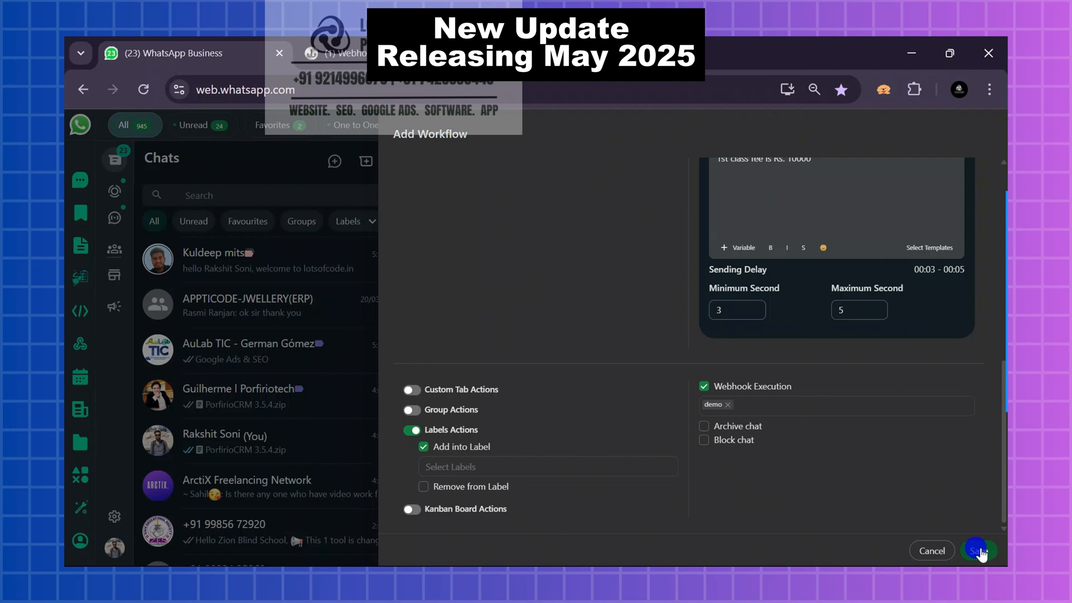
left_click(977, 550)
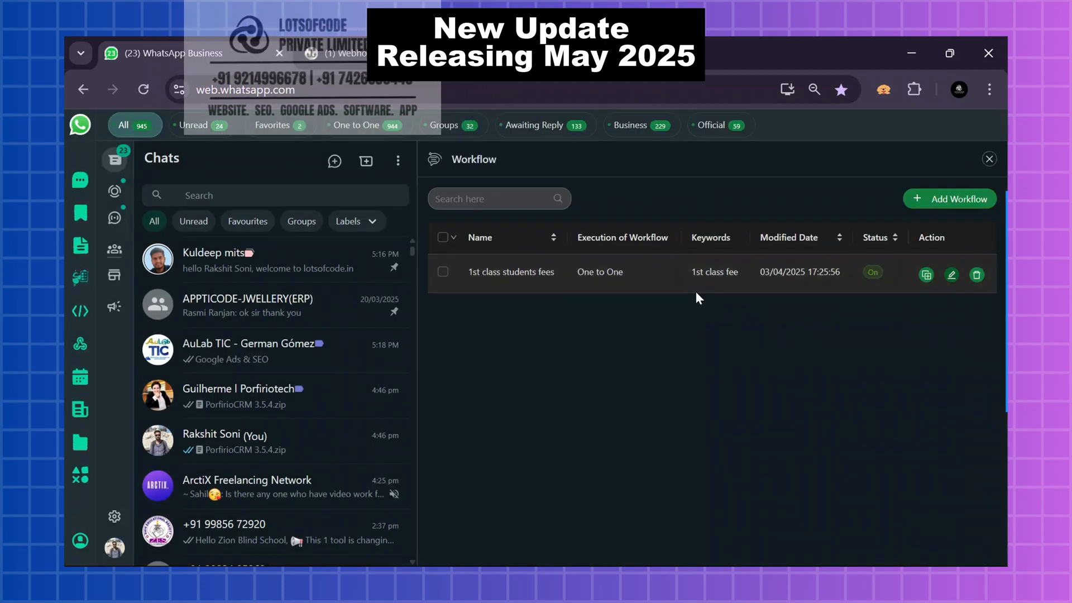
left_click(335, 54)
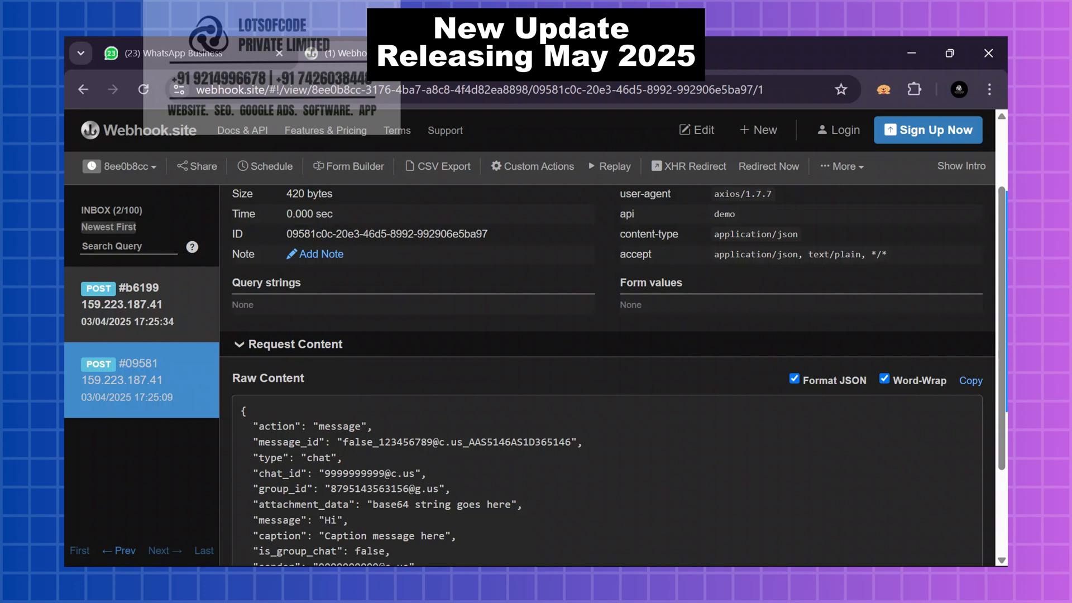
Review request #b6199's details in webhook.site, then return to WhatsApp Web
left_click(137, 304)
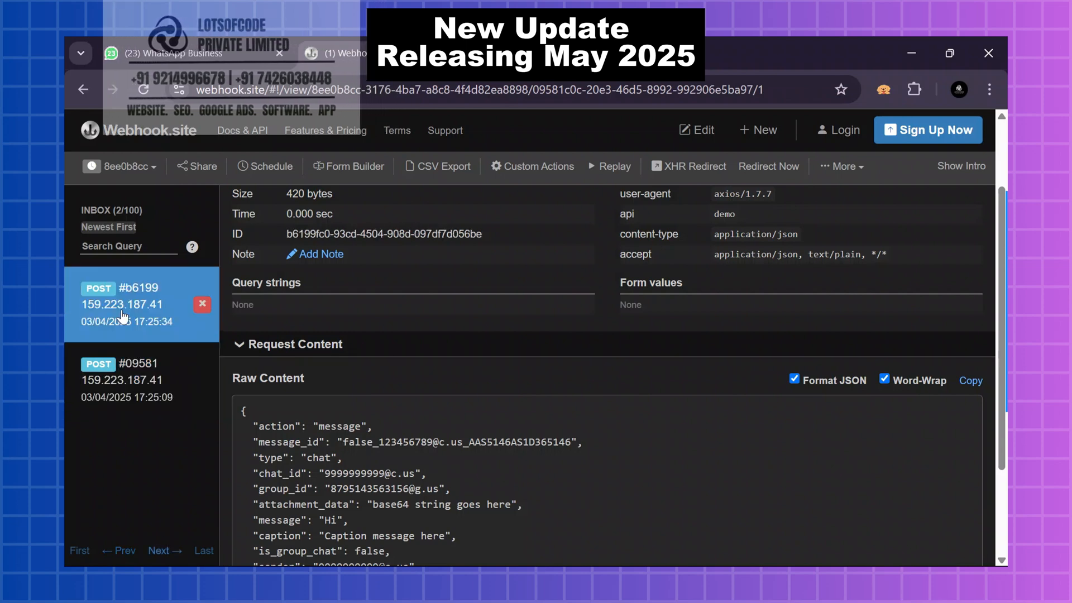
scroll("down", 3)
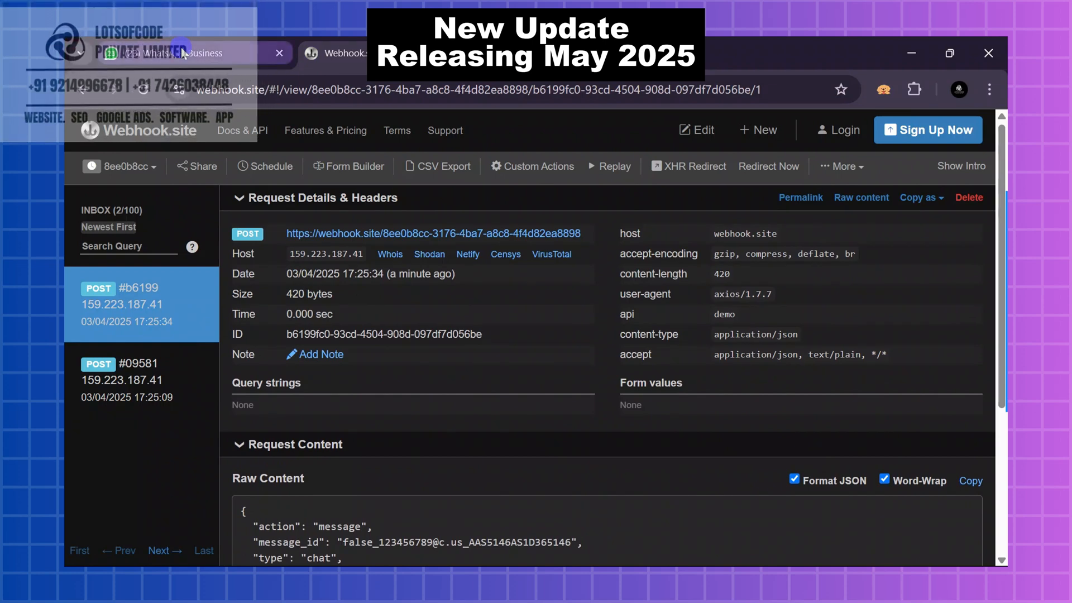
left_click(171, 54)
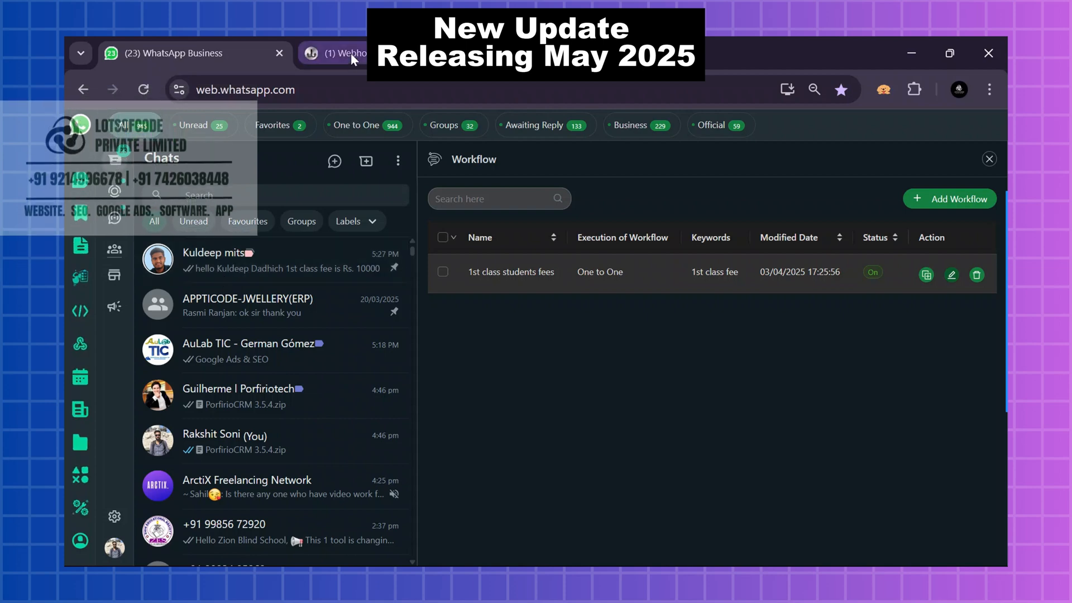
Inspect request #c69bf's Raw Content JSON carrying the 1st class fee message, then return to WhatsApp
left_click(335, 53)
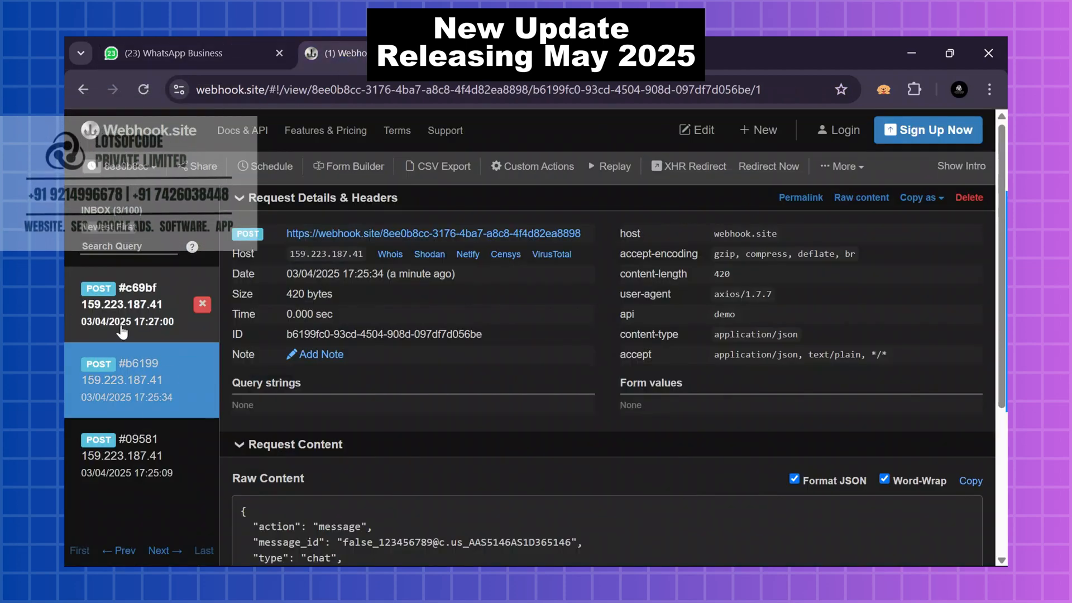
left_click(126, 304)
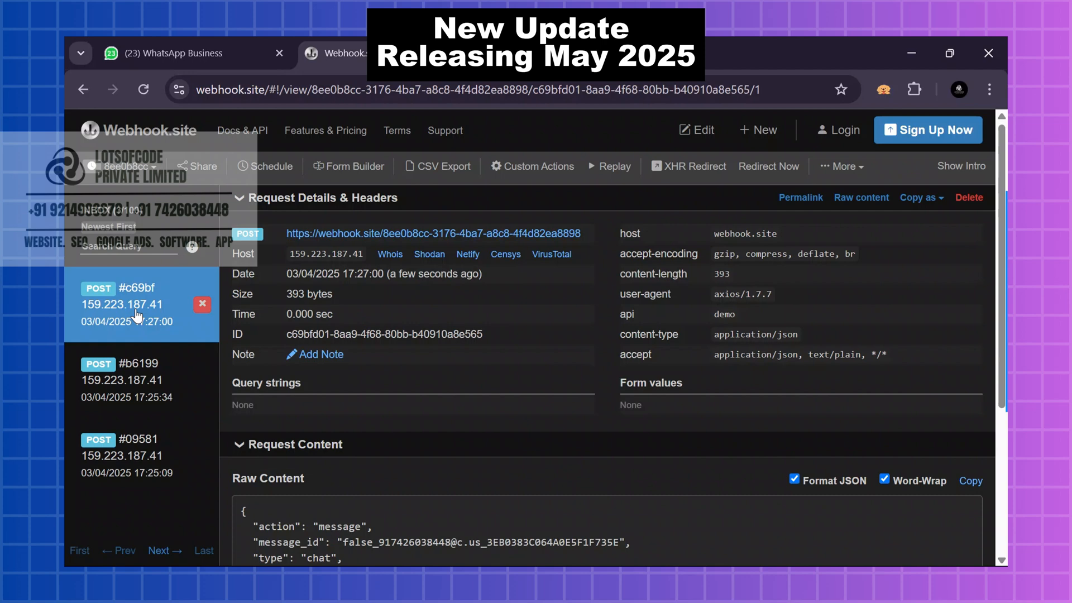
scroll("down", 3)
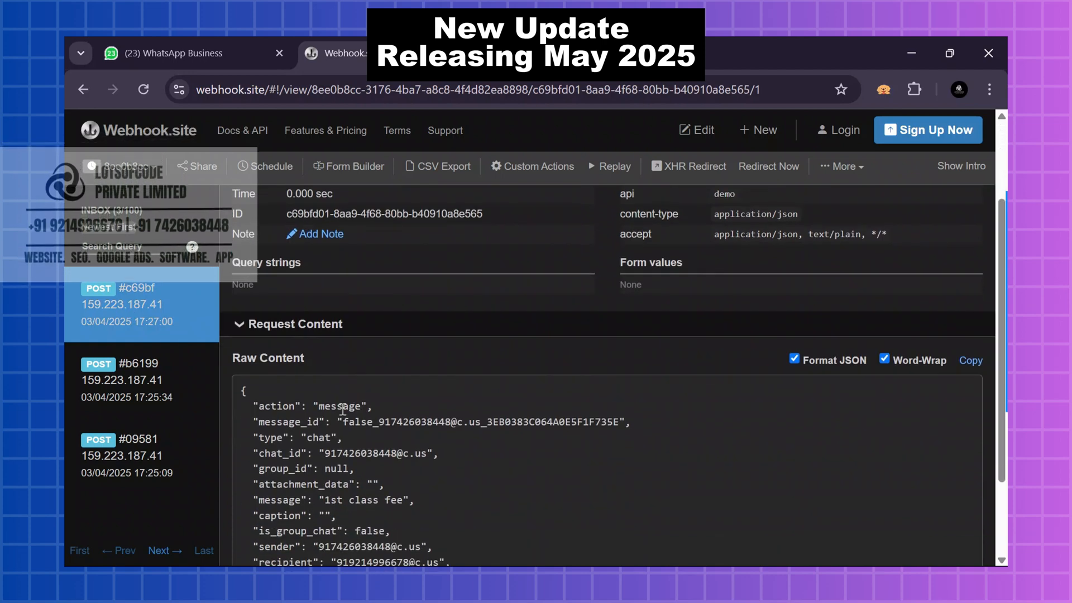
scroll("down", 3)
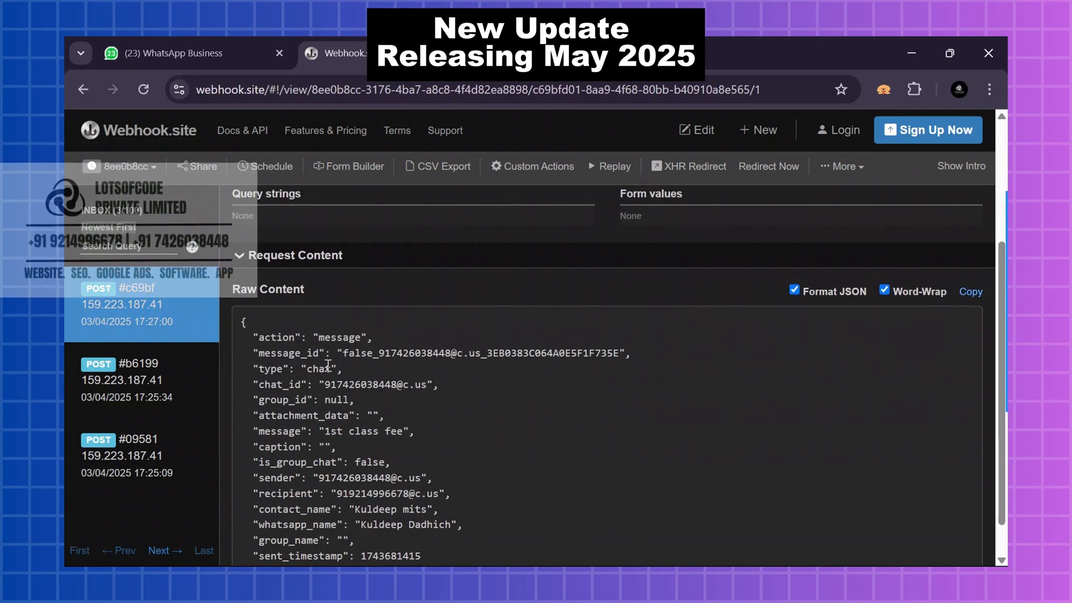
scroll("down", 3)
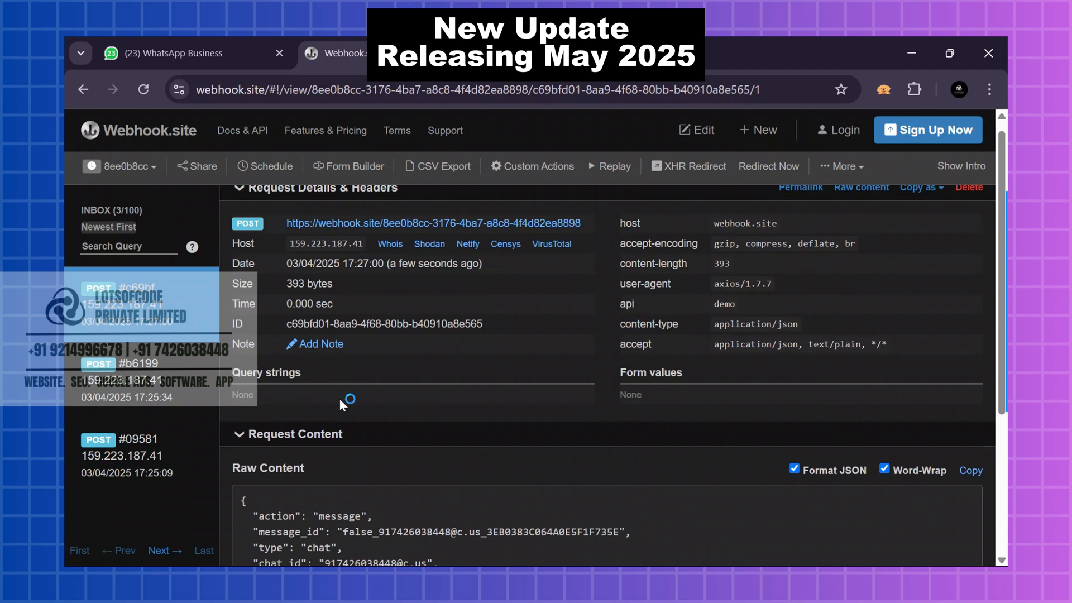
scroll("down", 3)
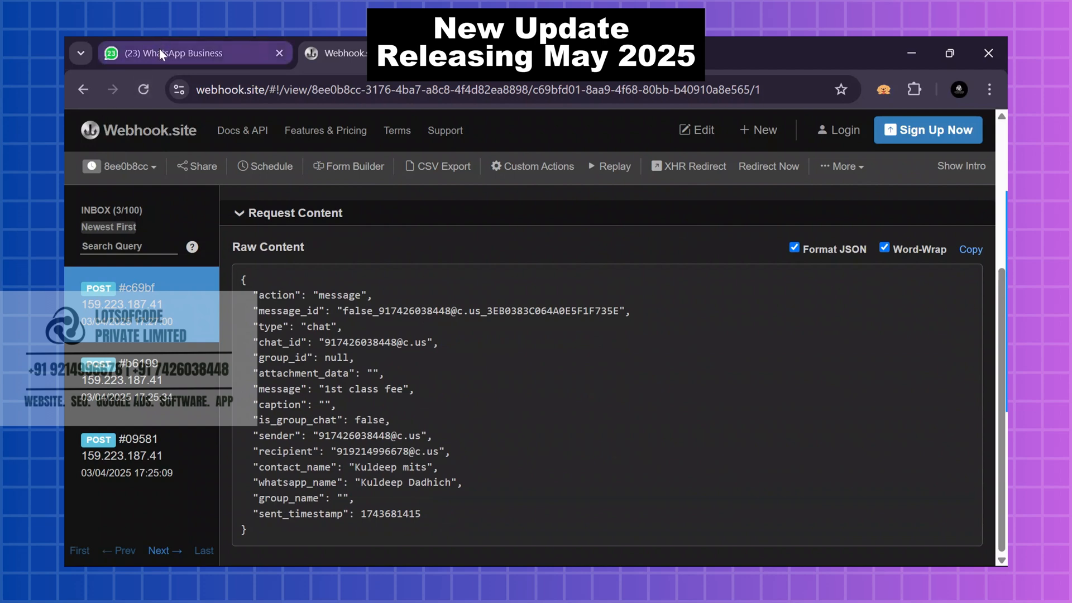
mouse_move(185, 54)
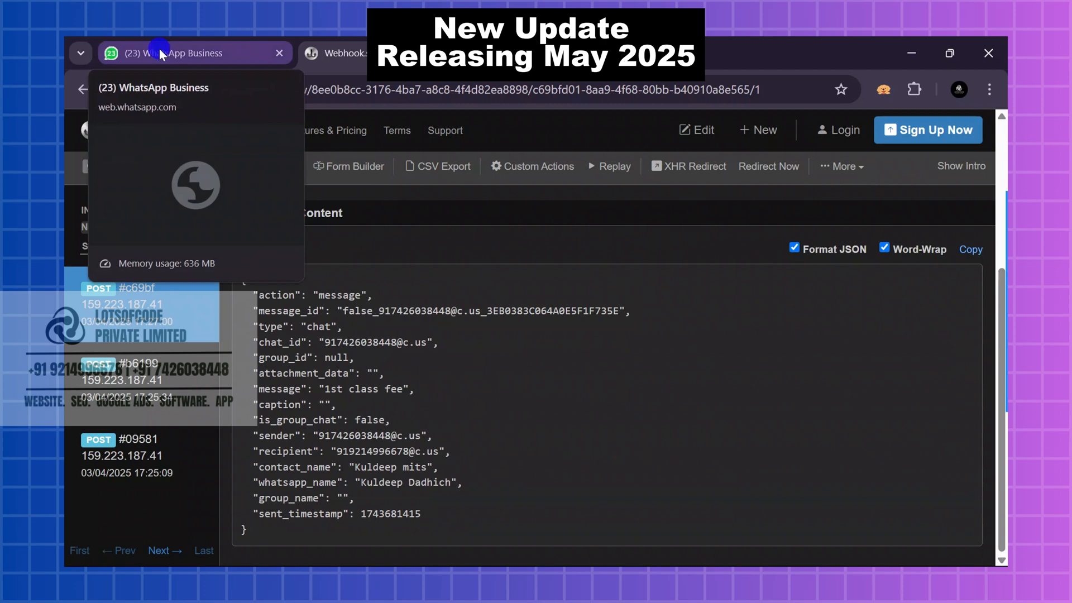
left_click(171, 52)
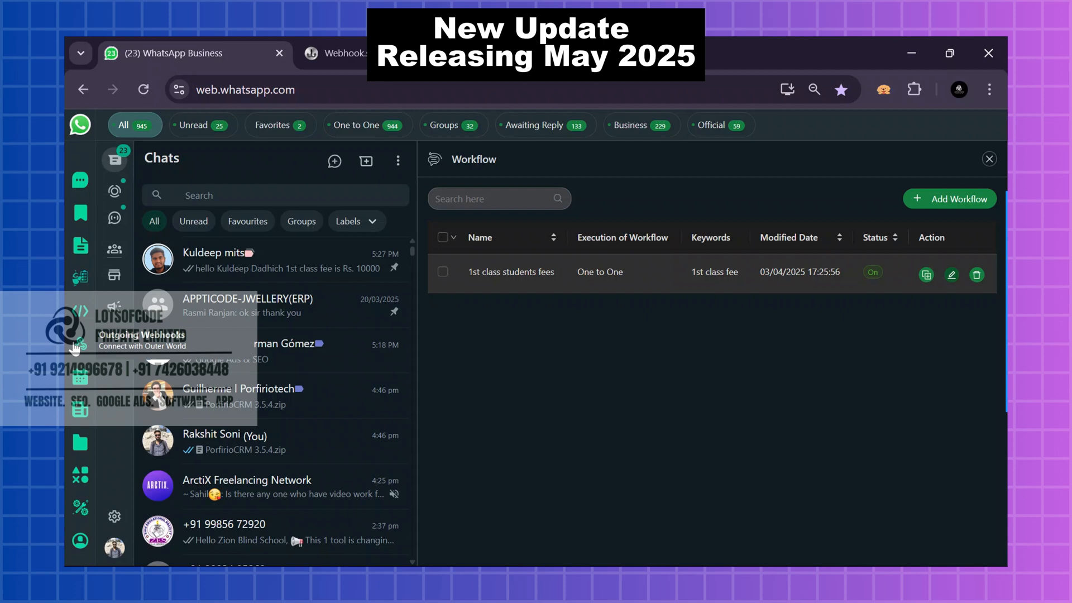